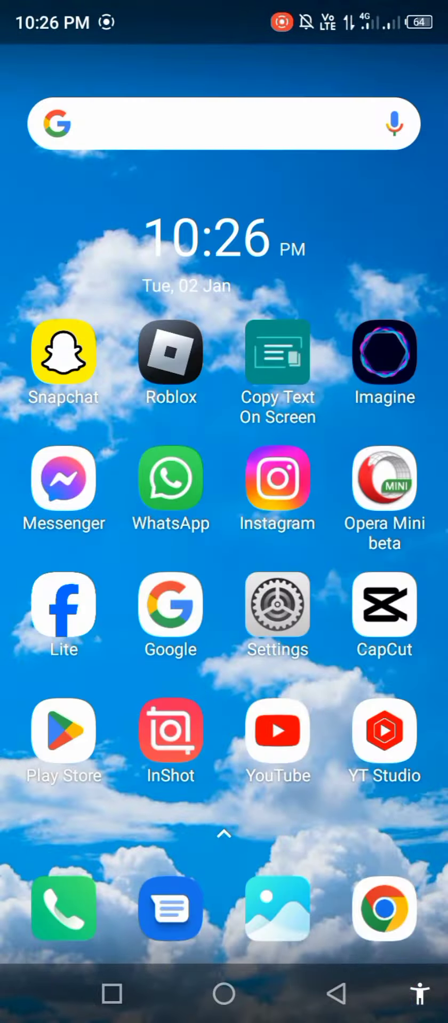
Search Play Store for 'roblox' from recent searches and reach Roblox's app info page
{"action": "left_click", "coordinate": [63, 729]}
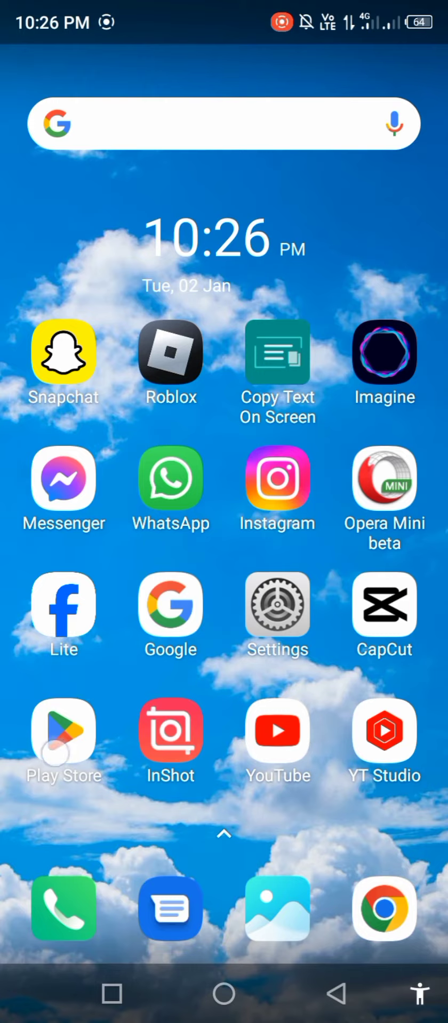
{"action": "left_click", "coordinate": [63, 730]}
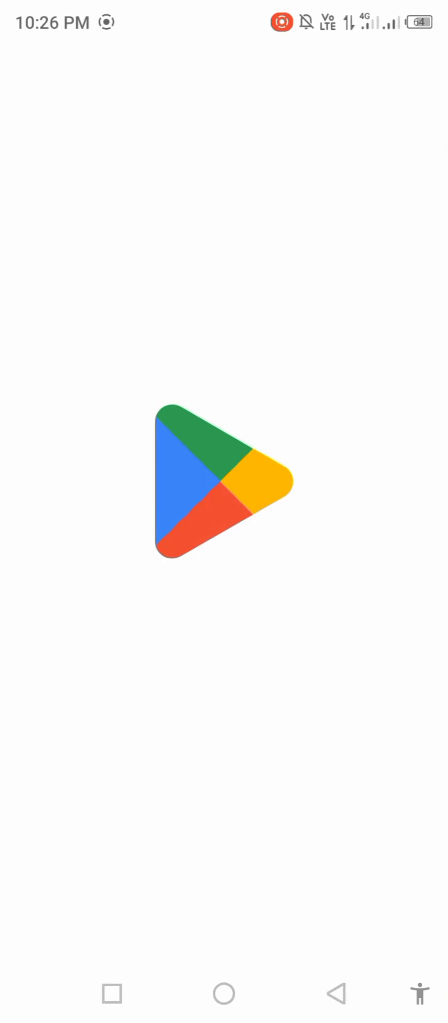
{"action": "left_click", "coordinate": [224, 494]}
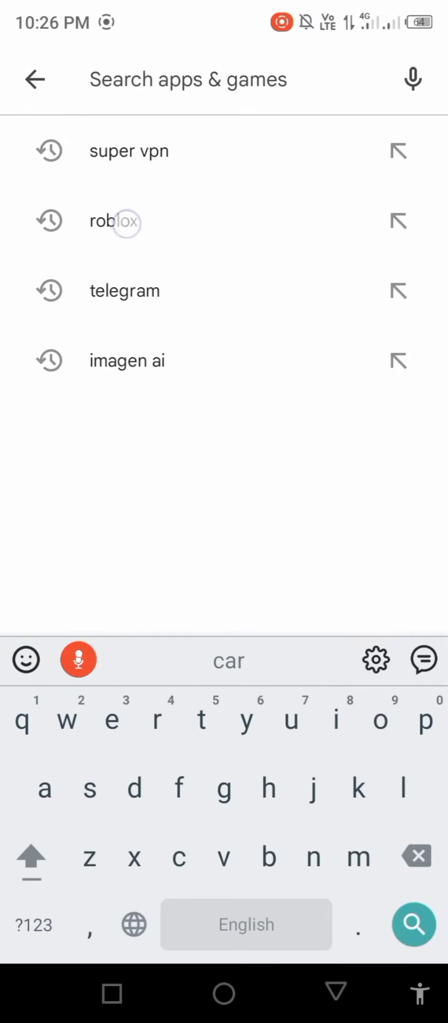
{"action": "left_click", "coordinate": [128, 222]}
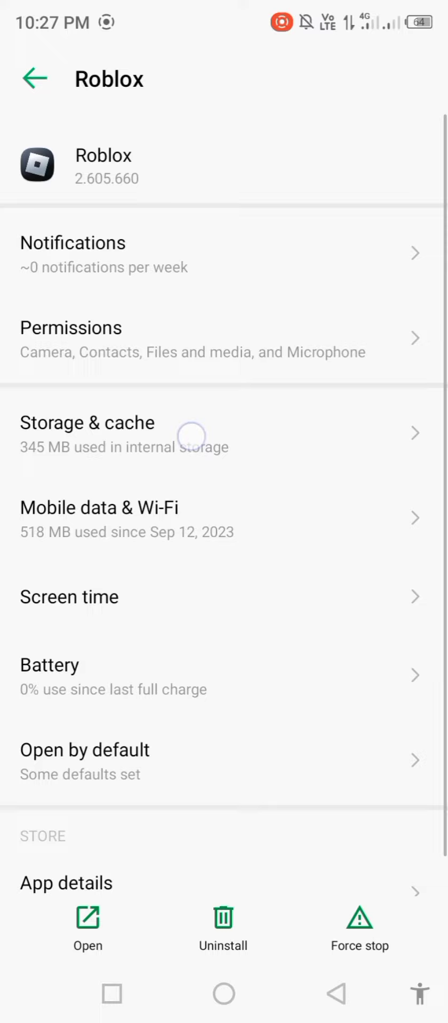
Clear Roblox's storage via Clear storage and confirm, then return to its app info
{"action": "left_click", "coordinate": [192, 433]}
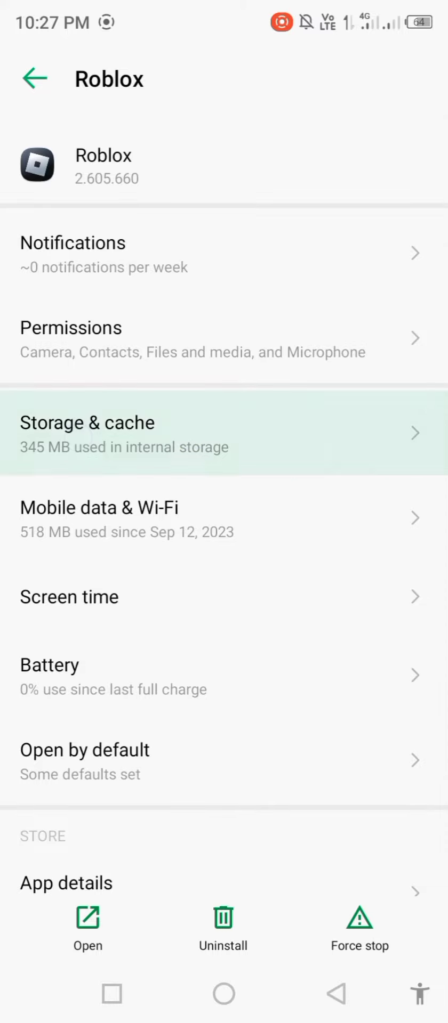
{"action": "left_click", "coordinate": [88, 432]}
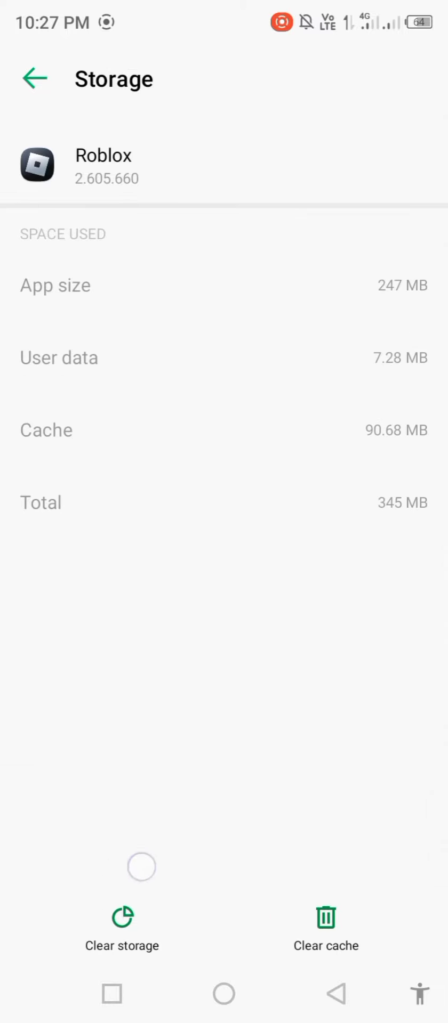
{"action": "left_click", "coordinate": [122, 929]}
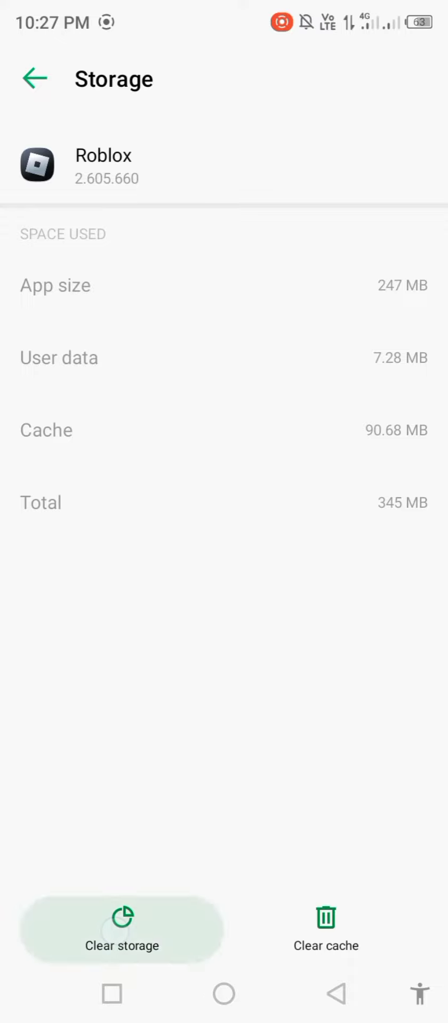
{"action": "left_click", "coordinate": [121, 929]}
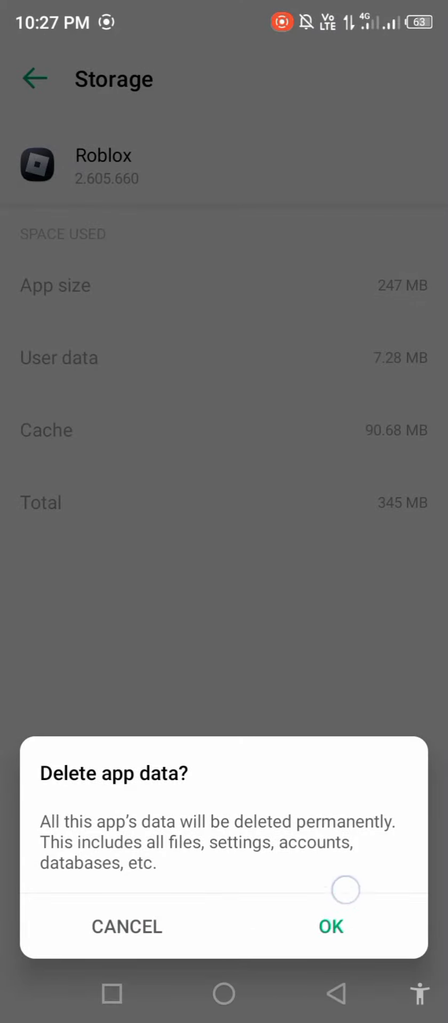
{"action": "left_click", "coordinate": [329, 926]}
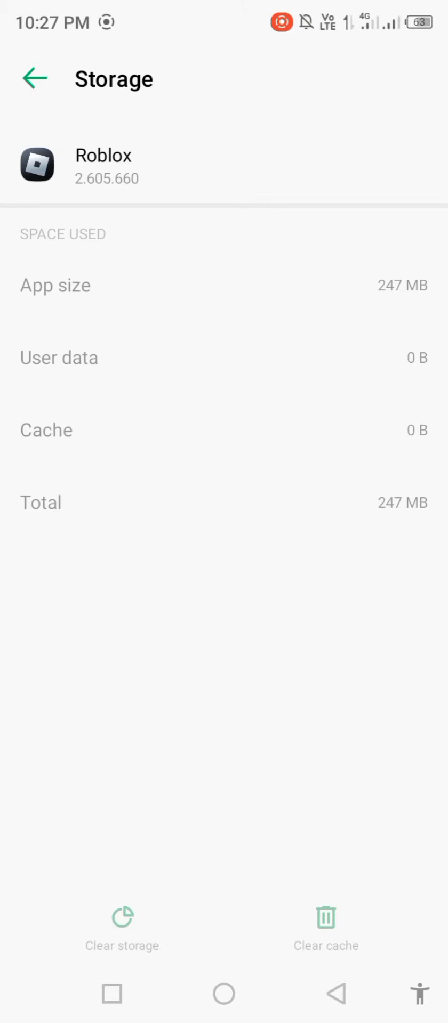
{"action": "left_click", "coordinate": [34, 78]}
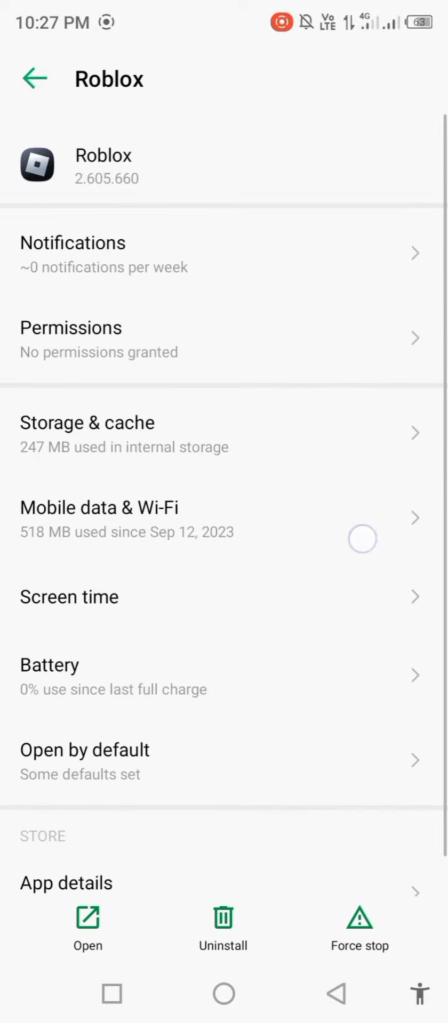
Allow Roblox's camera, contacts, files and media, and microphone permissions
{"action": "left_click", "coordinate": [71, 335]}
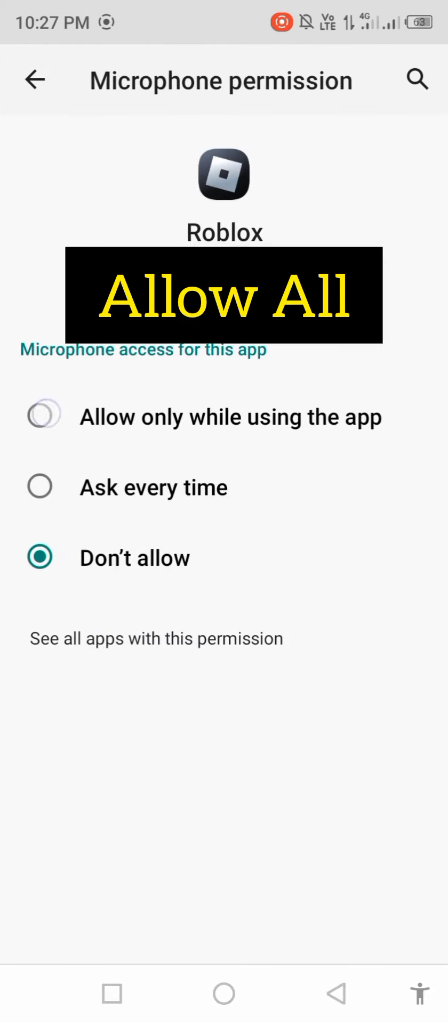
{"action": "left_click", "coordinate": [36, 80]}
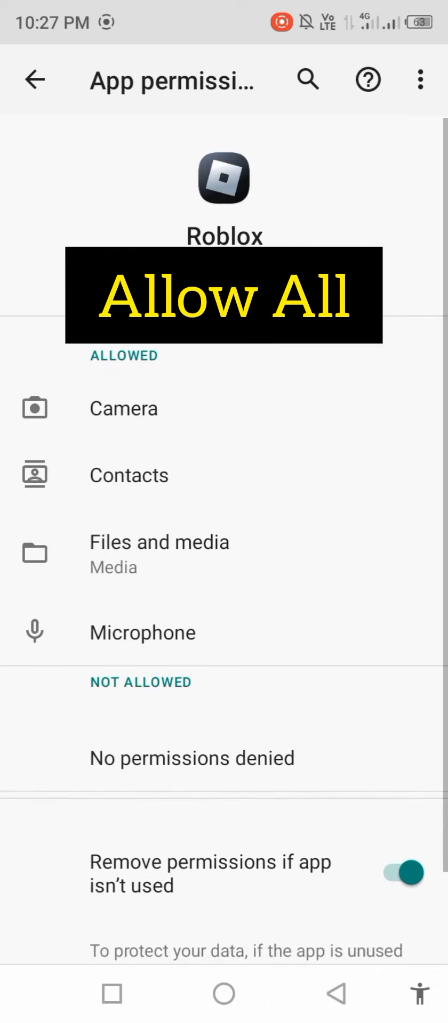
{"action": "left_click", "coordinate": [35, 79]}
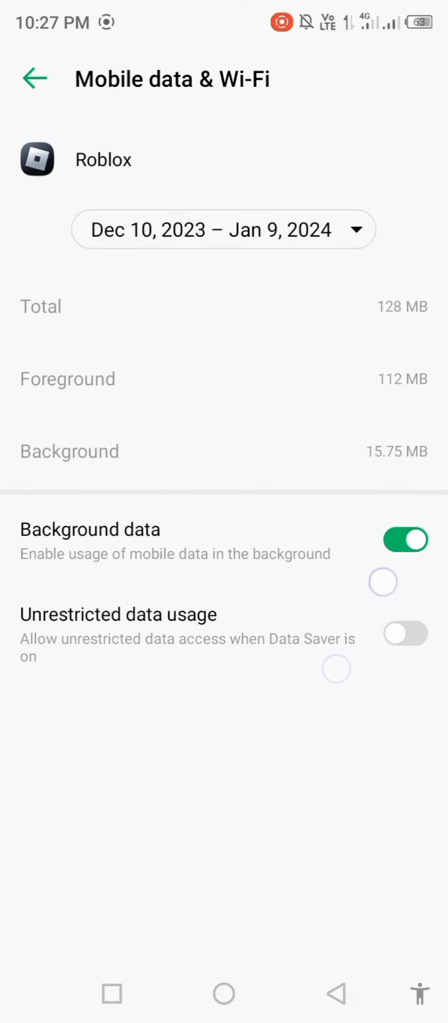
Toggle Roblox's Background data off and back on, leaving it enabled
{"action": "left_click", "coordinate": [405, 539]}
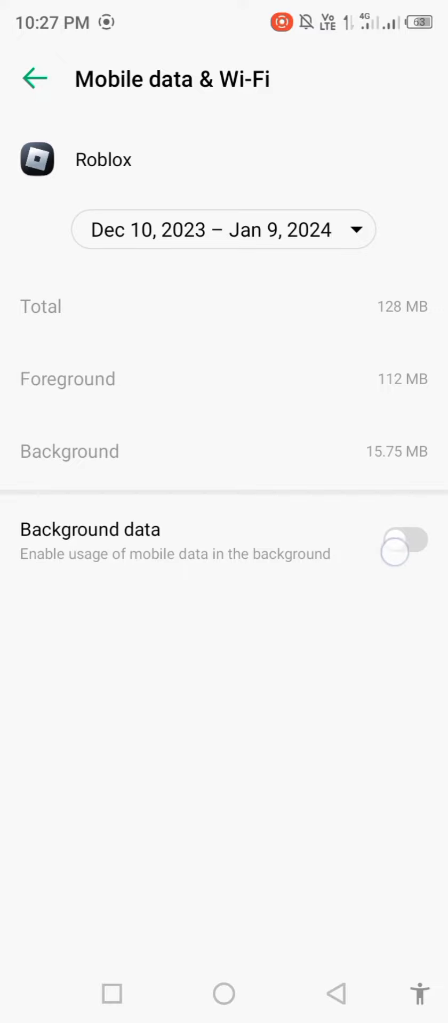
{"action": "left_click", "coordinate": [404, 539]}
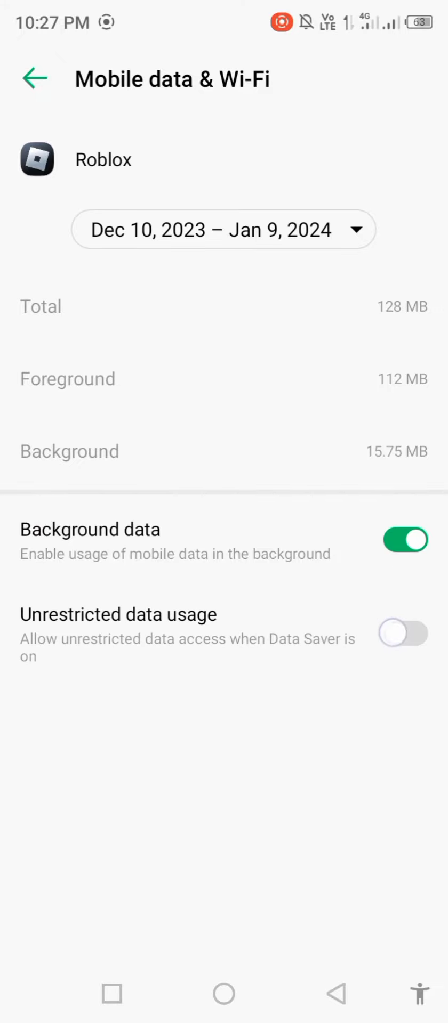
{"action": "left_click", "coordinate": [402, 633]}
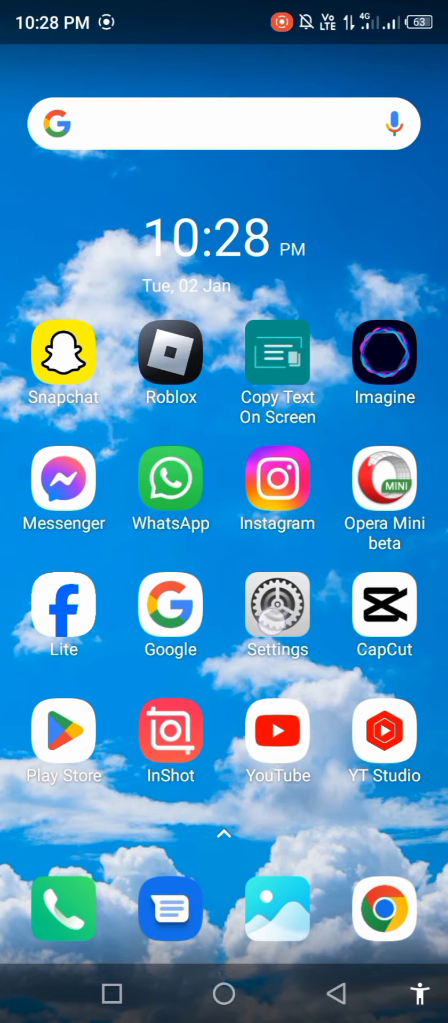
Set Private DNS mode to Automatic under More connections and save it
{"action": "left_click", "coordinate": [277, 605]}
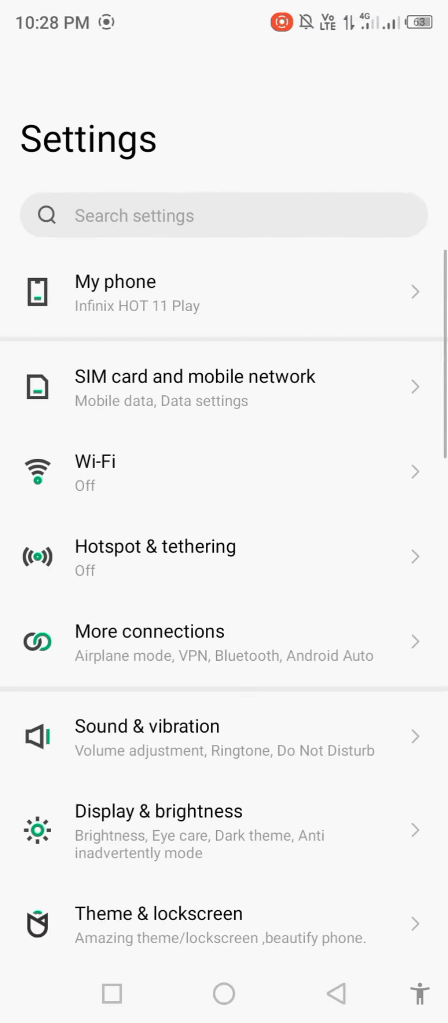
{"action": "left_click", "coordinate": [224, 656]}
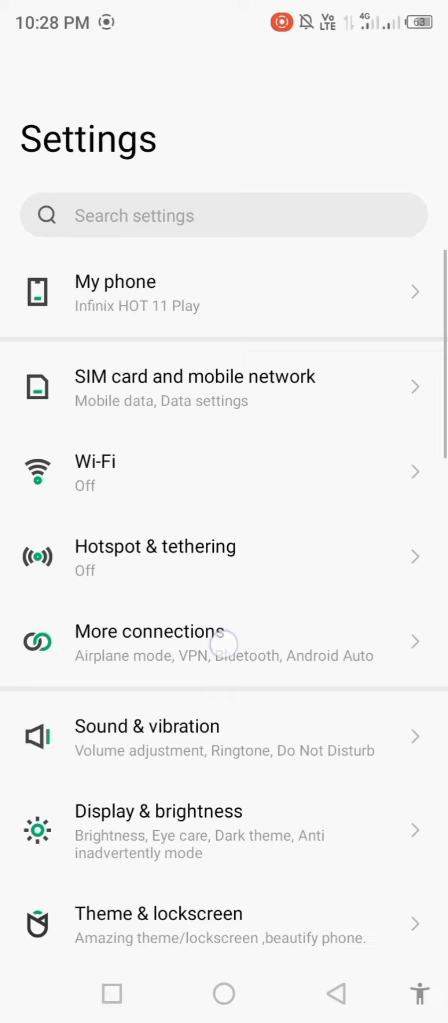
{"action": "left_click", "coordinate": [148, 631]}
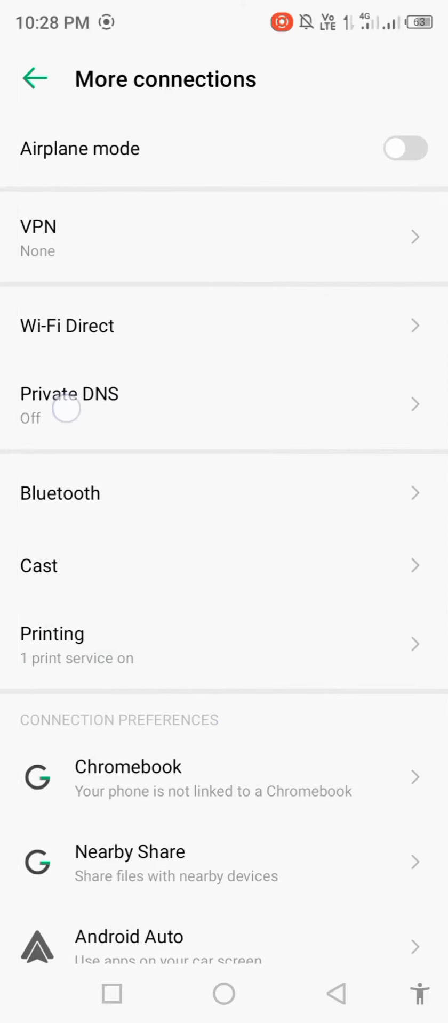
{"action": "left_click", "coordinate": [68, 405]}
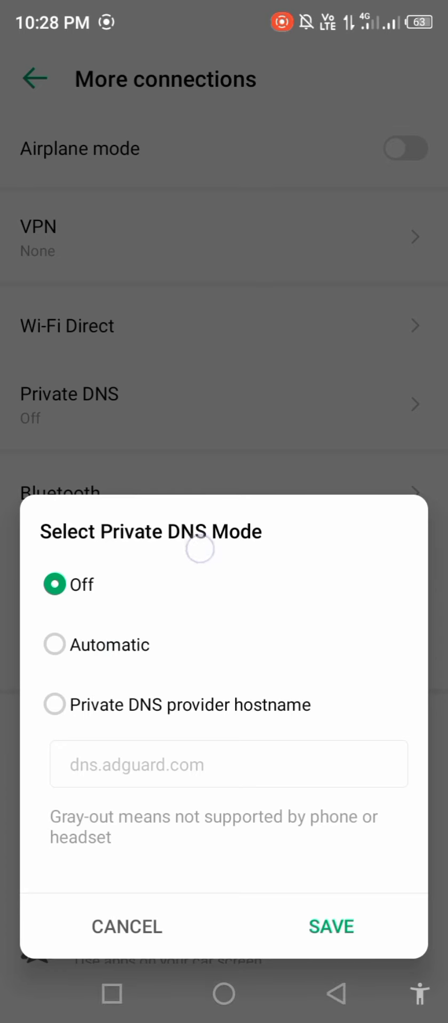
{"action": "left_click", "coordinate": [53, 645]}
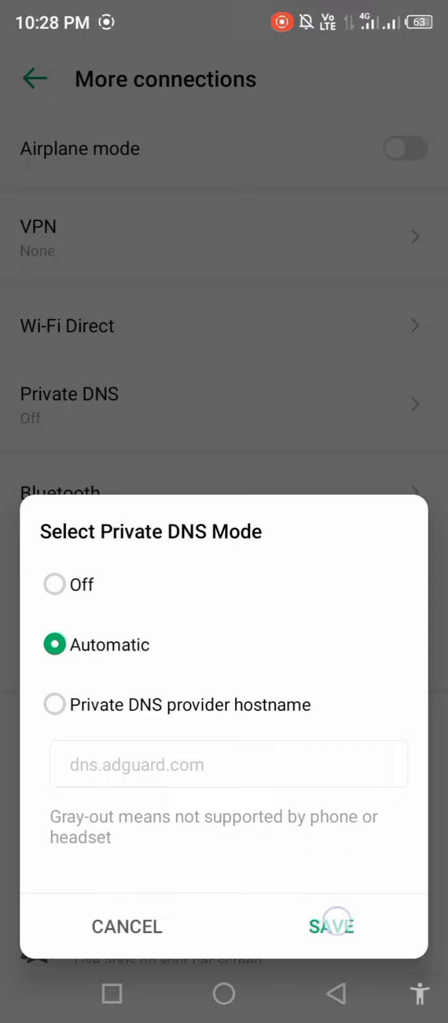
{"action": "left_click", "coordinate": [329, 926]}
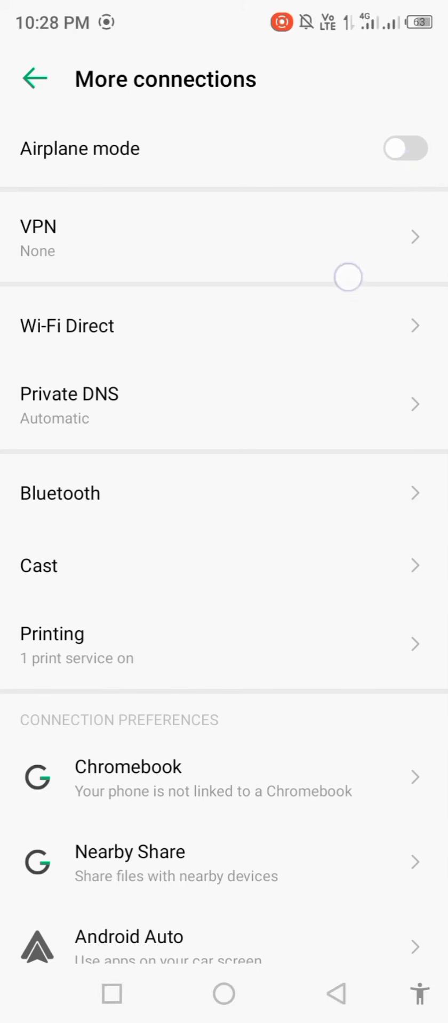
Switch airplane mode on and then back off
{"action": "left_click", "coordinate": [404, 148]}
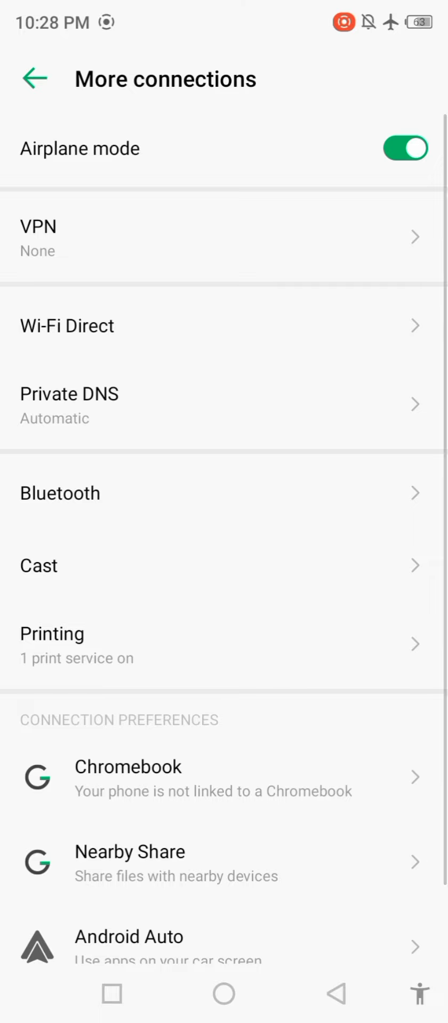
{"action": "left_click", "coordinate": [404, 149]}
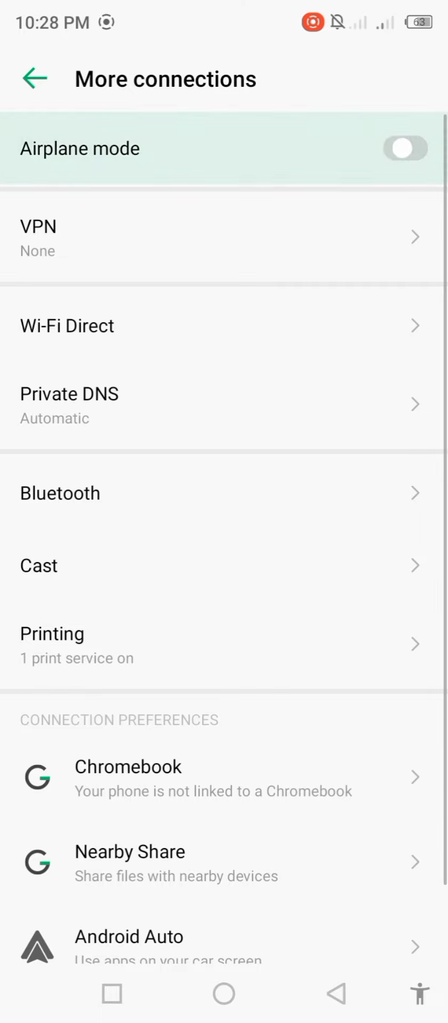